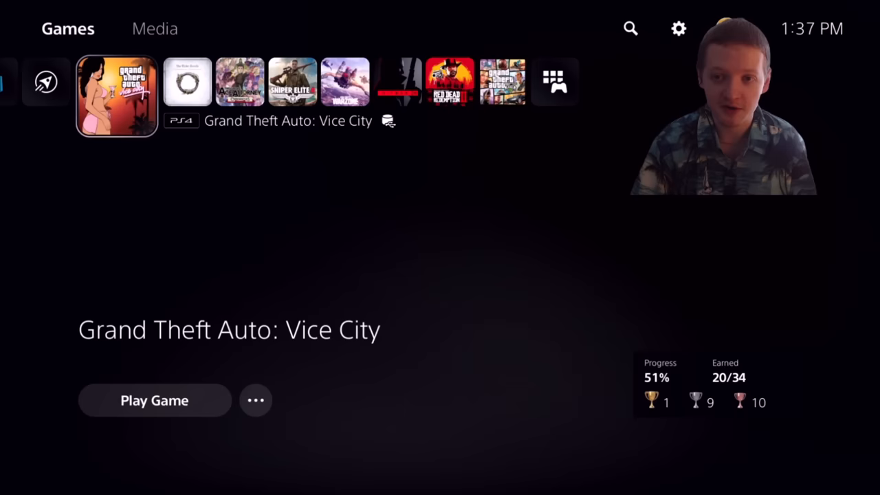
Launch Vice City and let the retro LOAD "VICE CITY" loading screen play
click(154, 400)
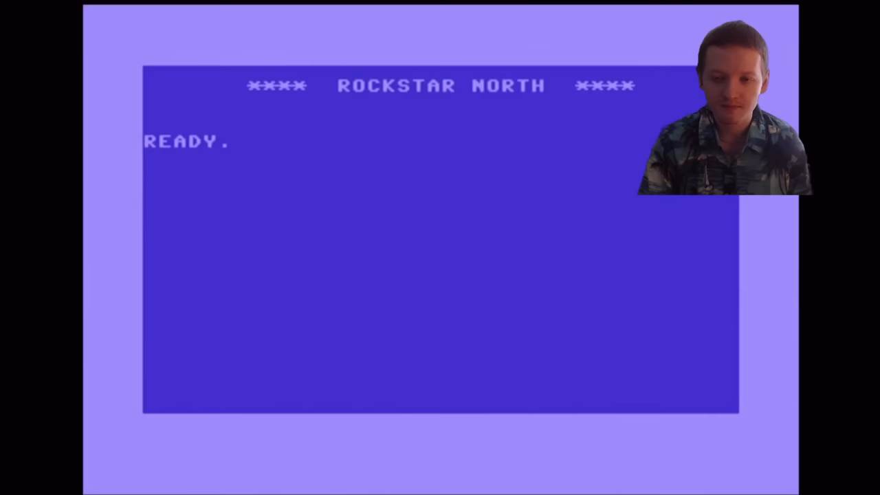
text(LOAD "VICE CI)
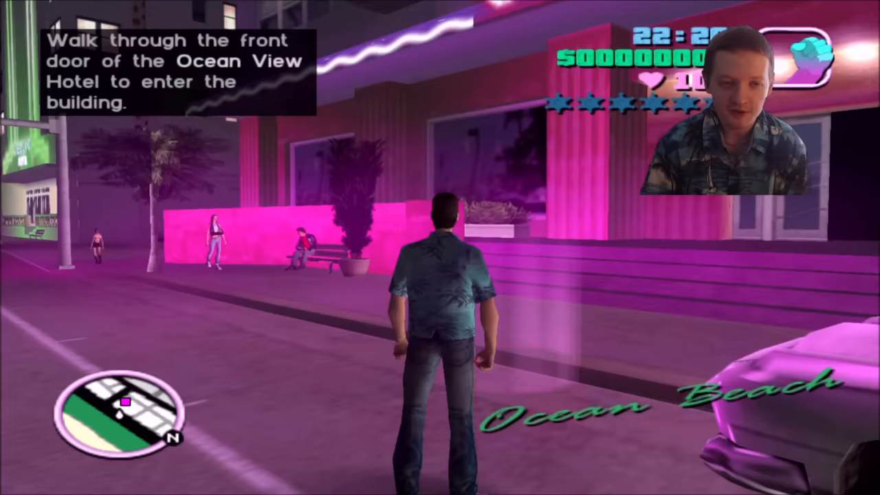
Sprint Tommy forward toward the Ocean View Hotel's front steps and open doors
key(w)
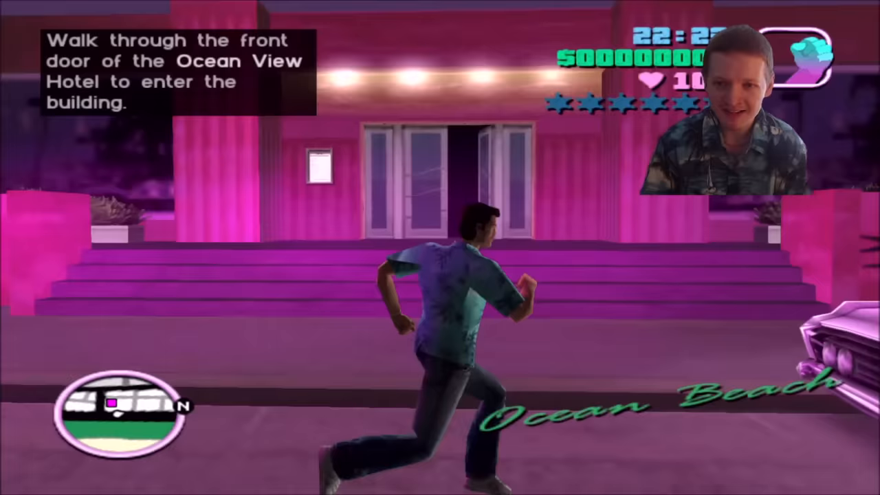